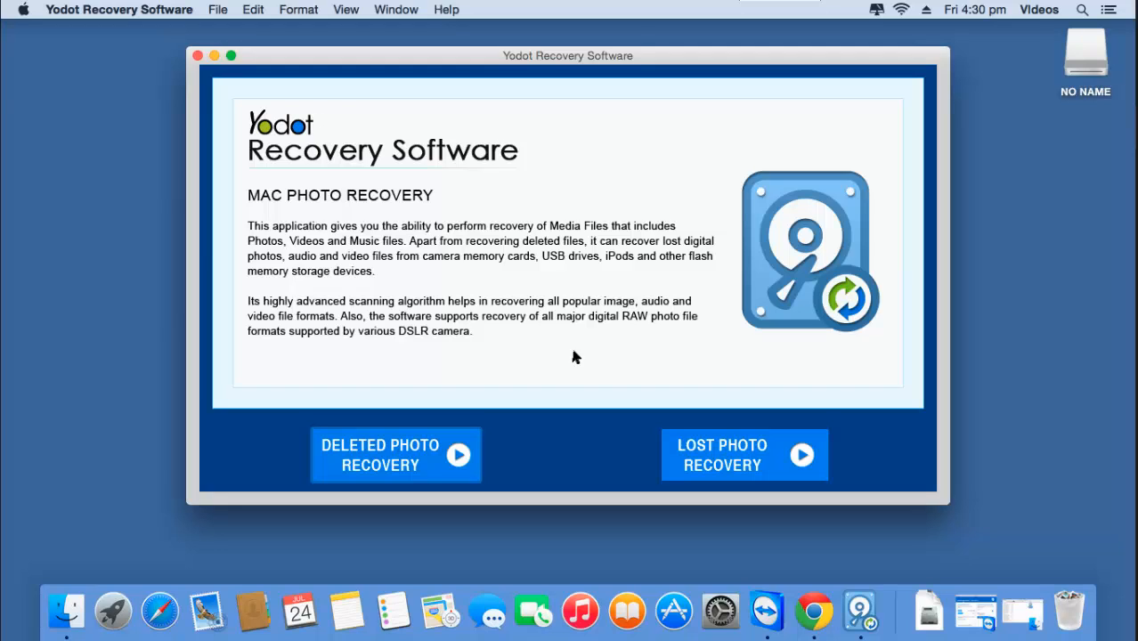
# Start Deleted Photo Recovery and choose the NO NAME volume from the drive list.
pyautogui.click(395, 456)
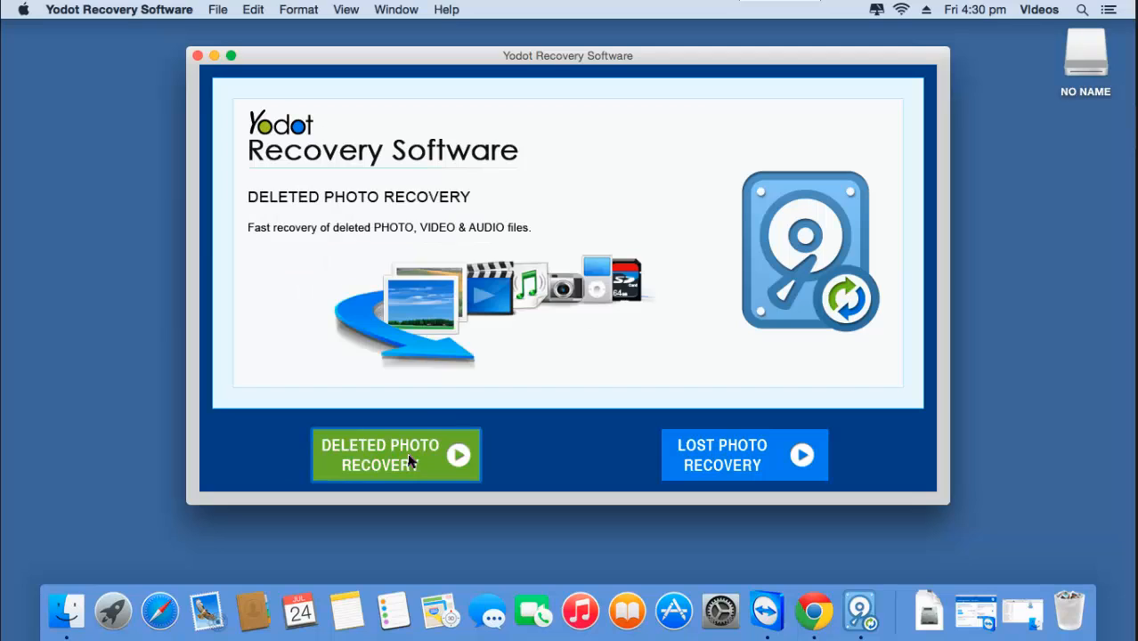
pyautogui.click(396, 455)
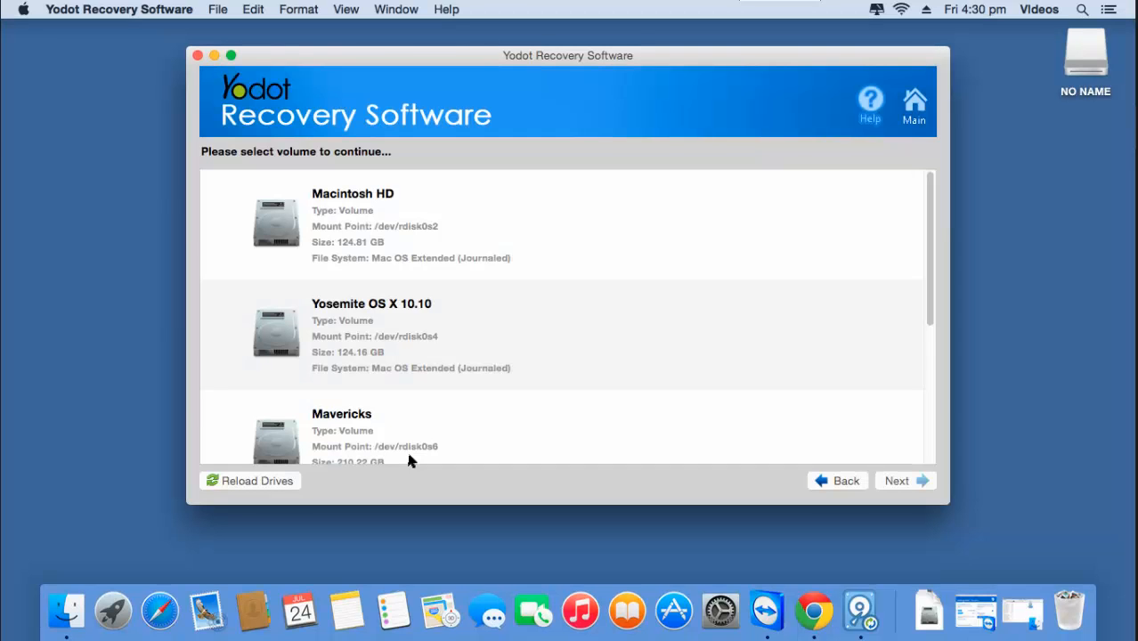
pyautogui.moveTo(492, 413)
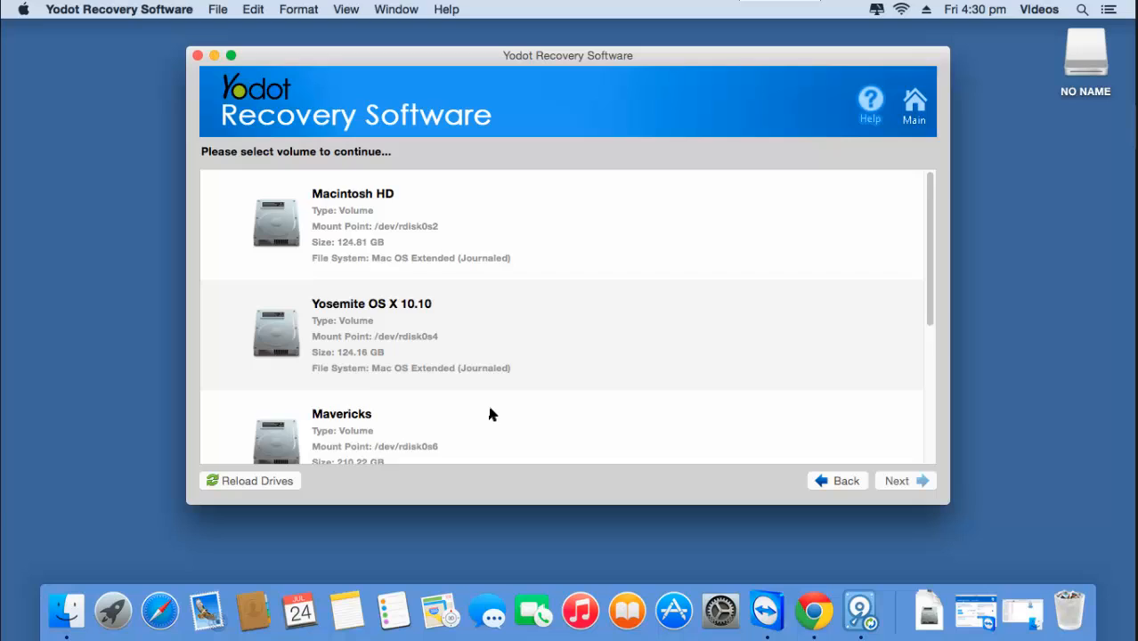
pyautogui.scroll(-3)
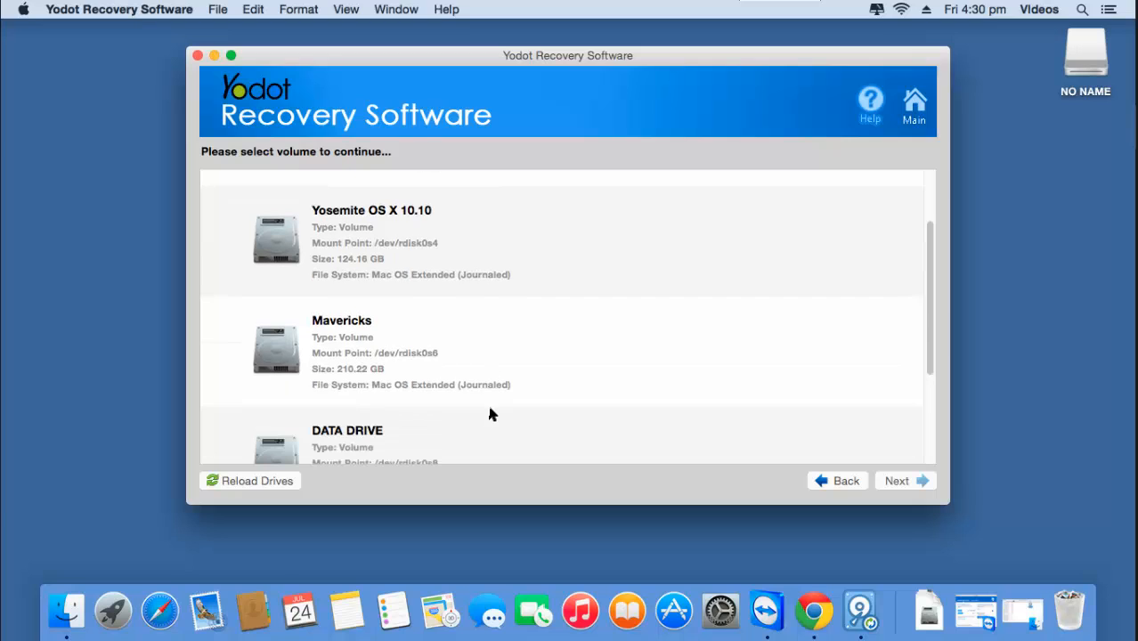
pyautogui.scroll(-3)
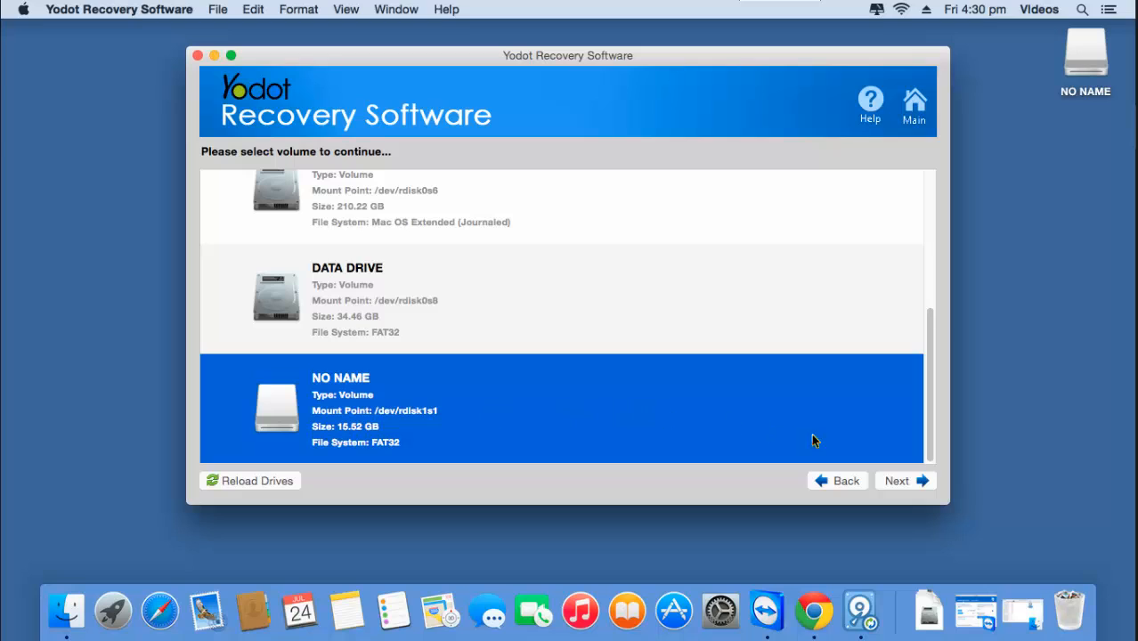
# Tick the Picture file-type category and run the scan on the NO NAME volume.
pyautogui.click(905, 480)
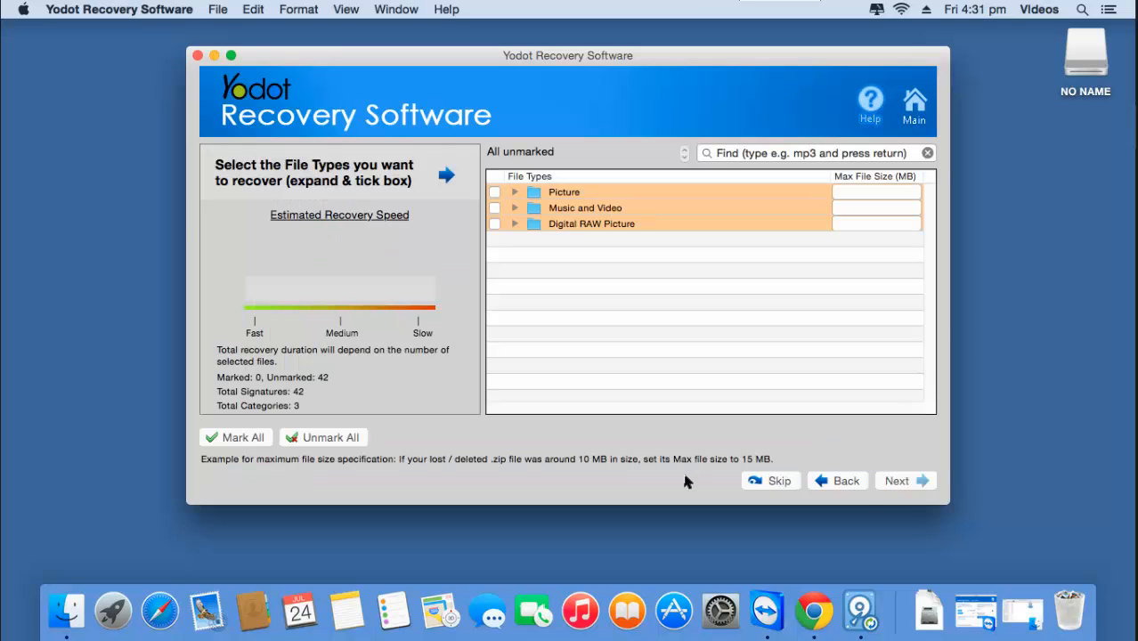
pyautogui.moveTo(513, 434)
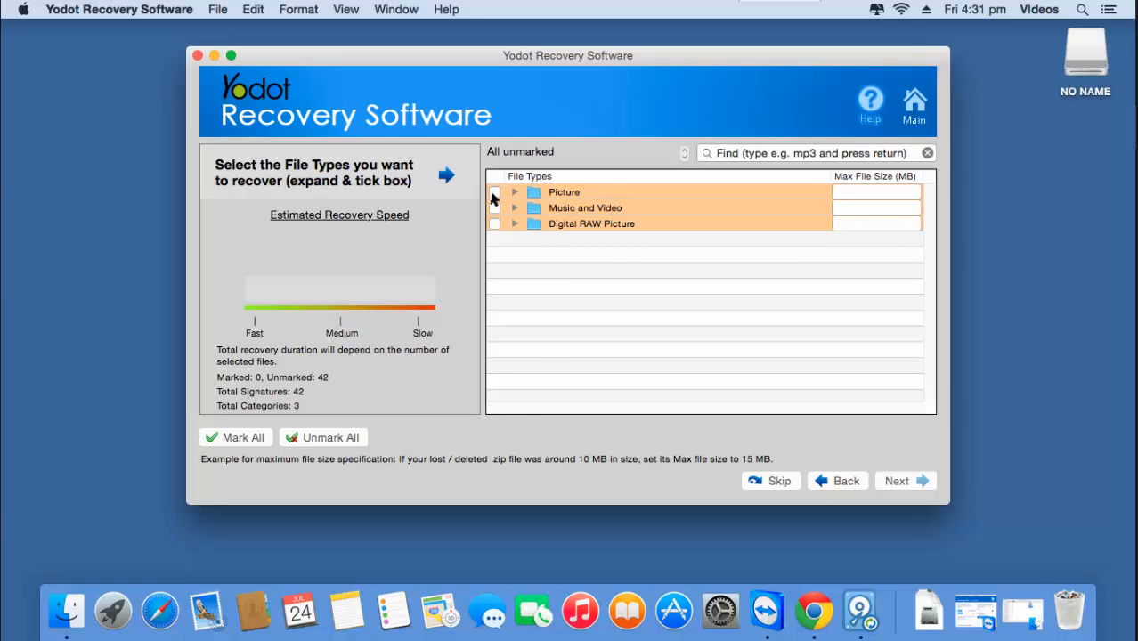
pyautogui.click(494, 192)
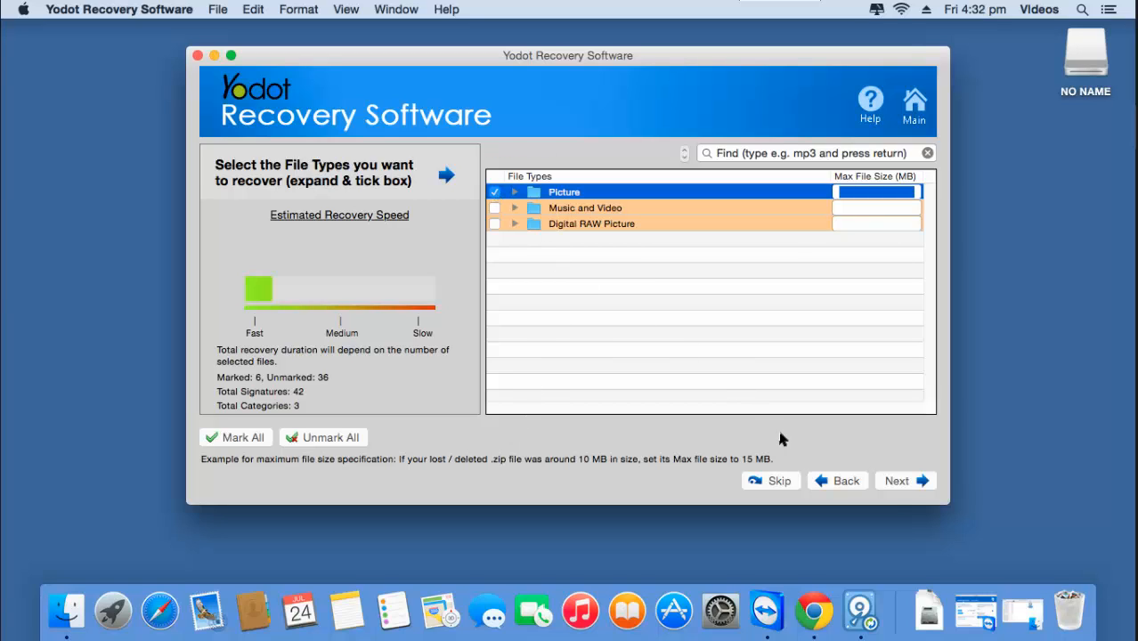
pyautogui.click(904, 481)
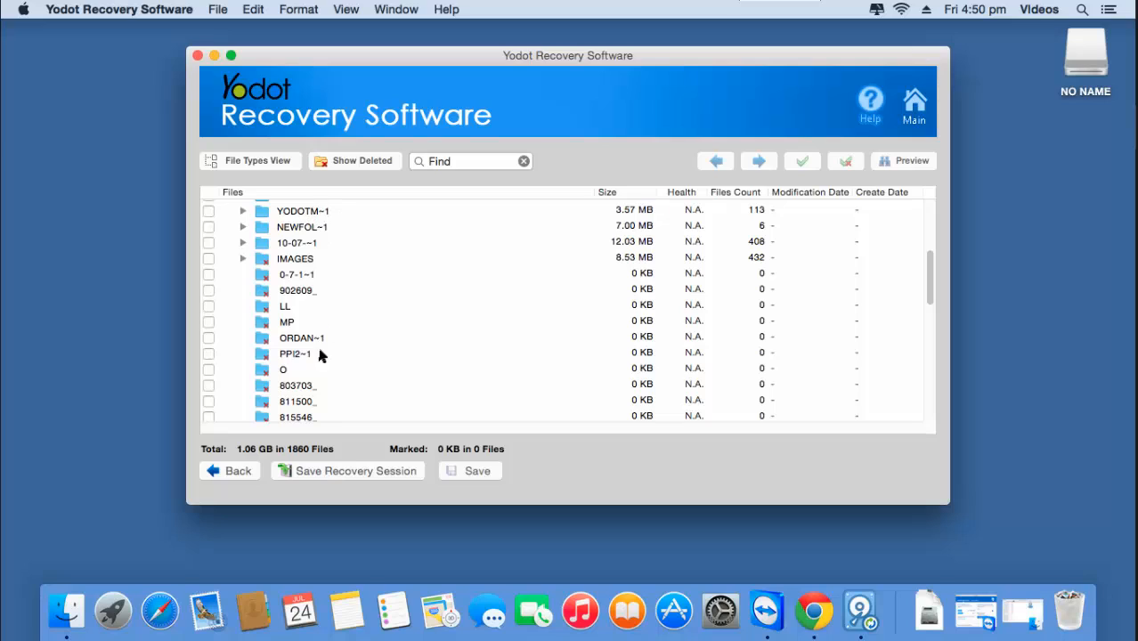
pyautogui.moveTo(323, 410)
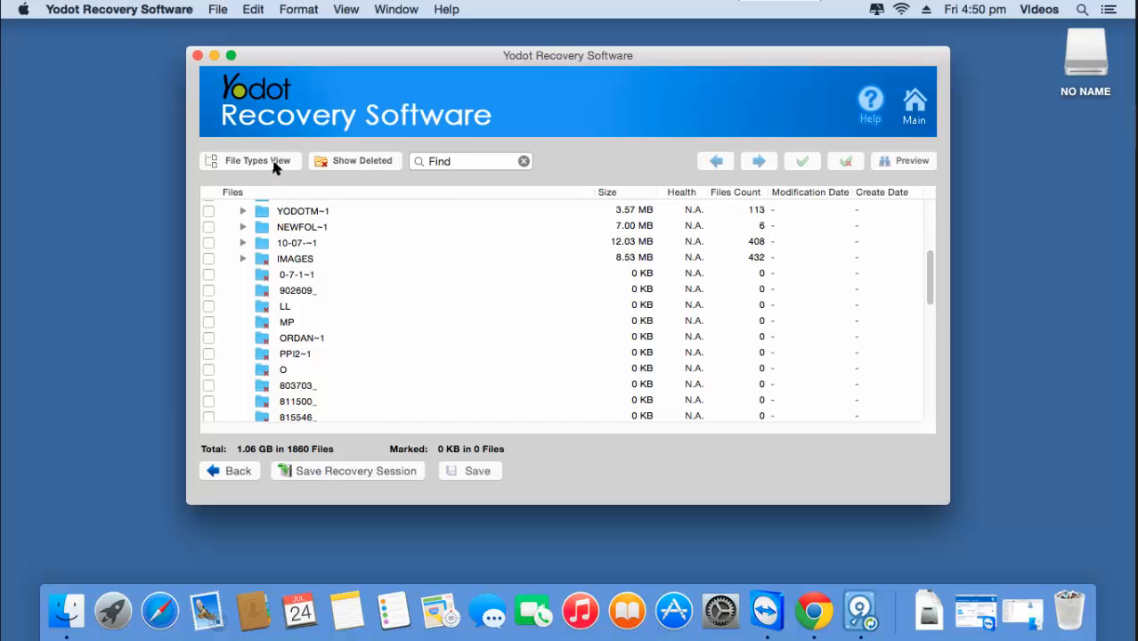
# Switch to File Types View and mark the jpg[200] group (126.10 MB) for recovery.
pyautogui.click(252, 160)
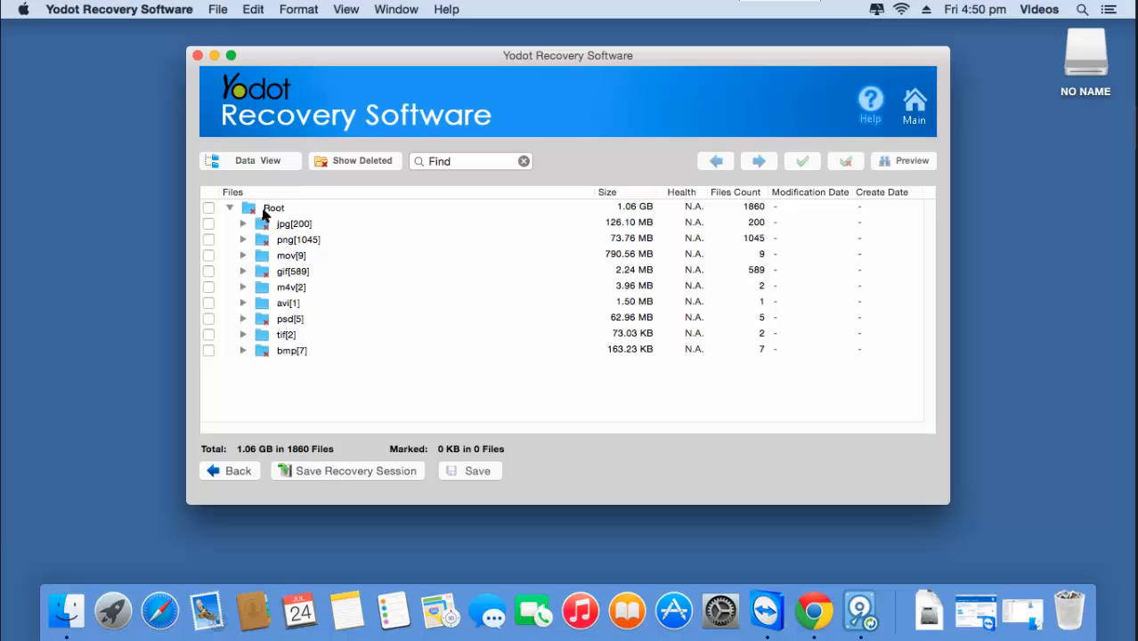
pyautogui.click(208, 225)
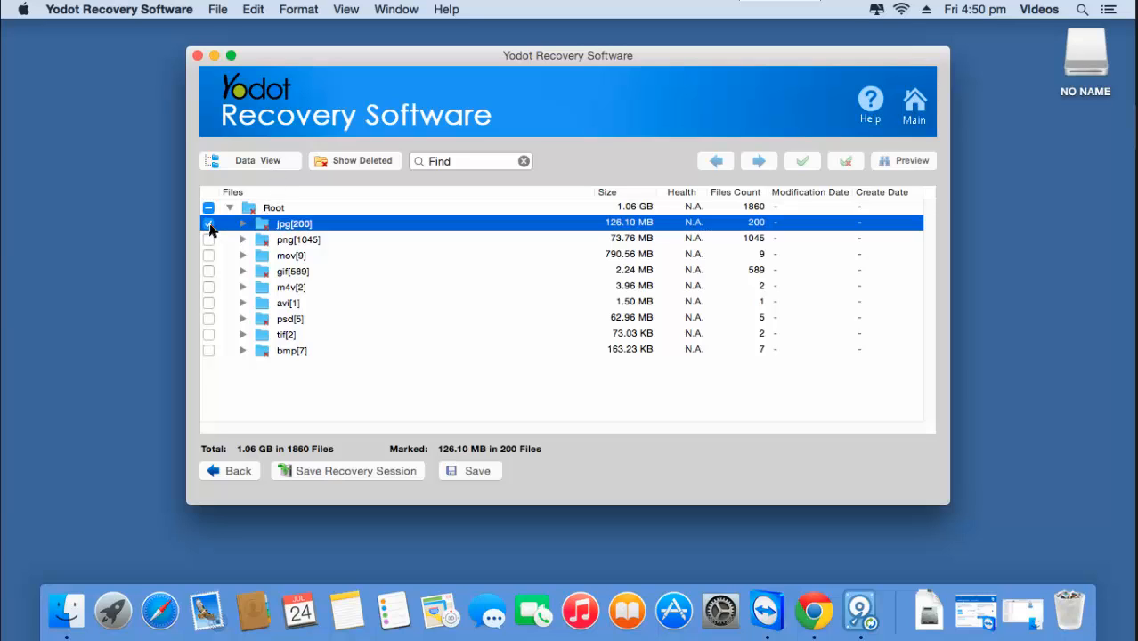
pyautogui.click(209, 224)
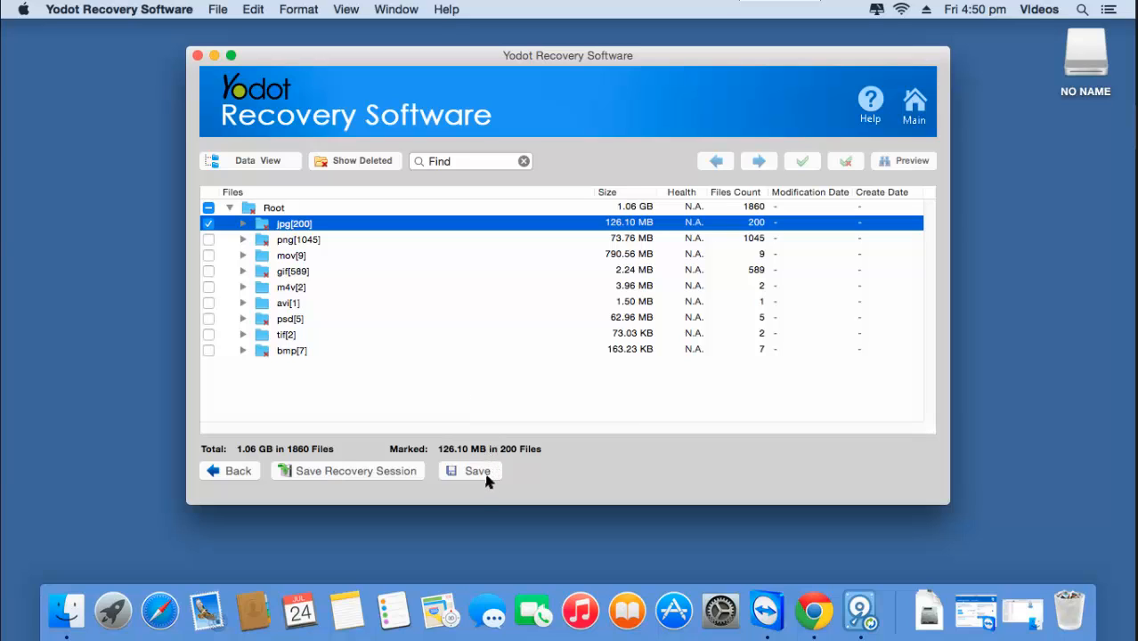
# Save the 200 marked JPG files to the untitled folder on the Desktop.
pyautogui.click(470, 470)
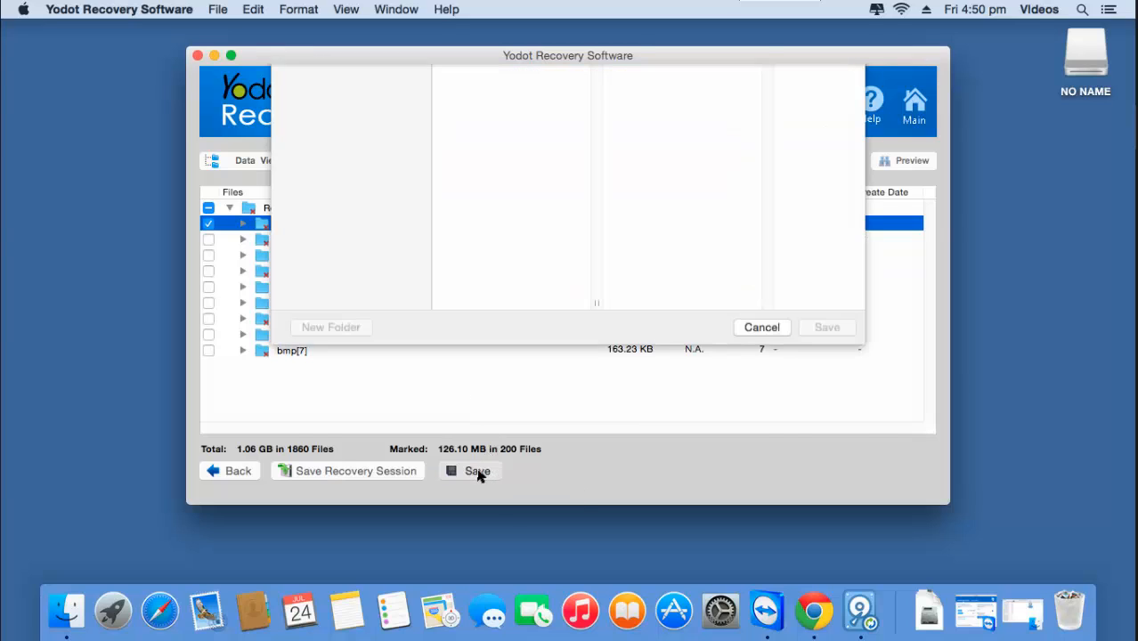
pyautogui.click(477, 470)
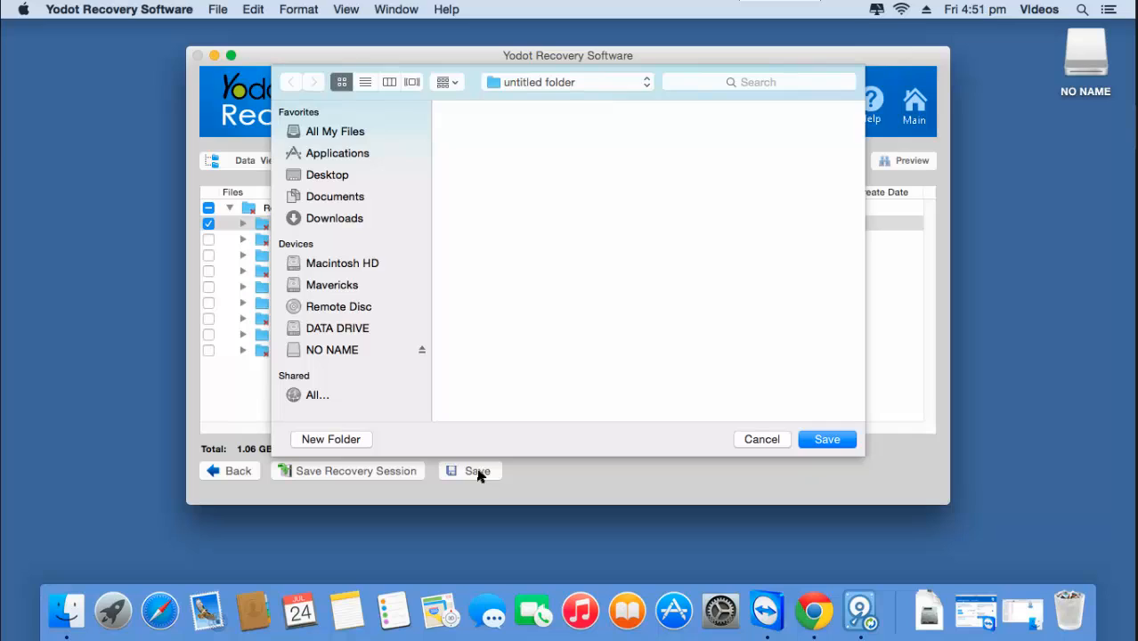
pyautogui.click(328, 174)
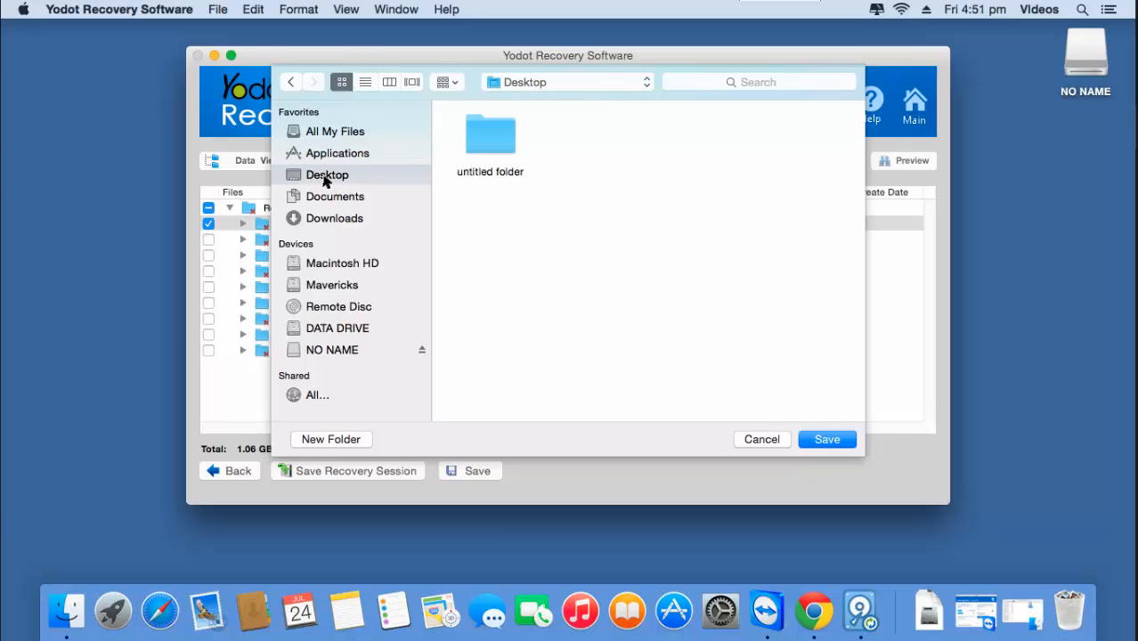
pyautogui.click(489, 134)
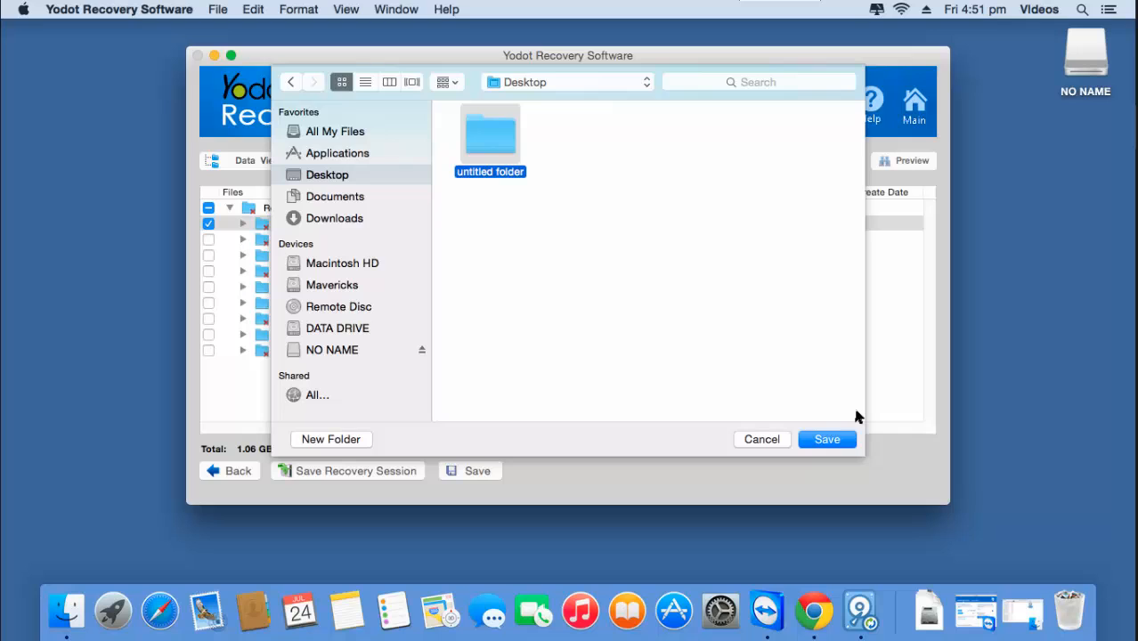
pyautogui.click(828, 438)
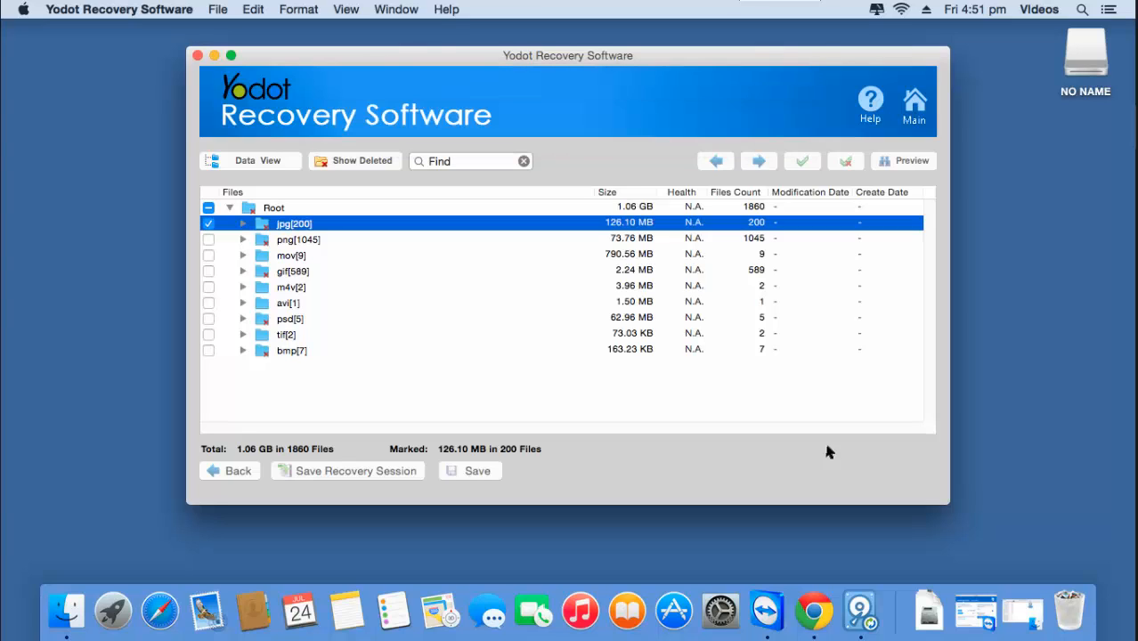
pyautogui.moveTo(696, 238)
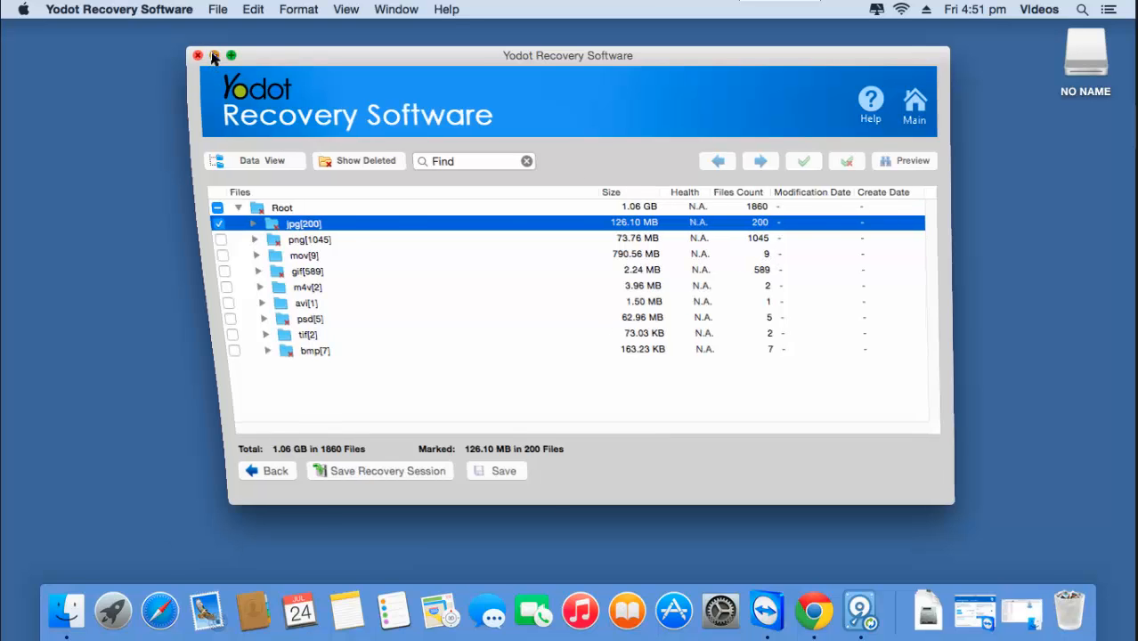
# Close Yodot, then browse the recovered photos in untitled folder > jpg[200] in Finder.
pyautogui.click(197, 55)
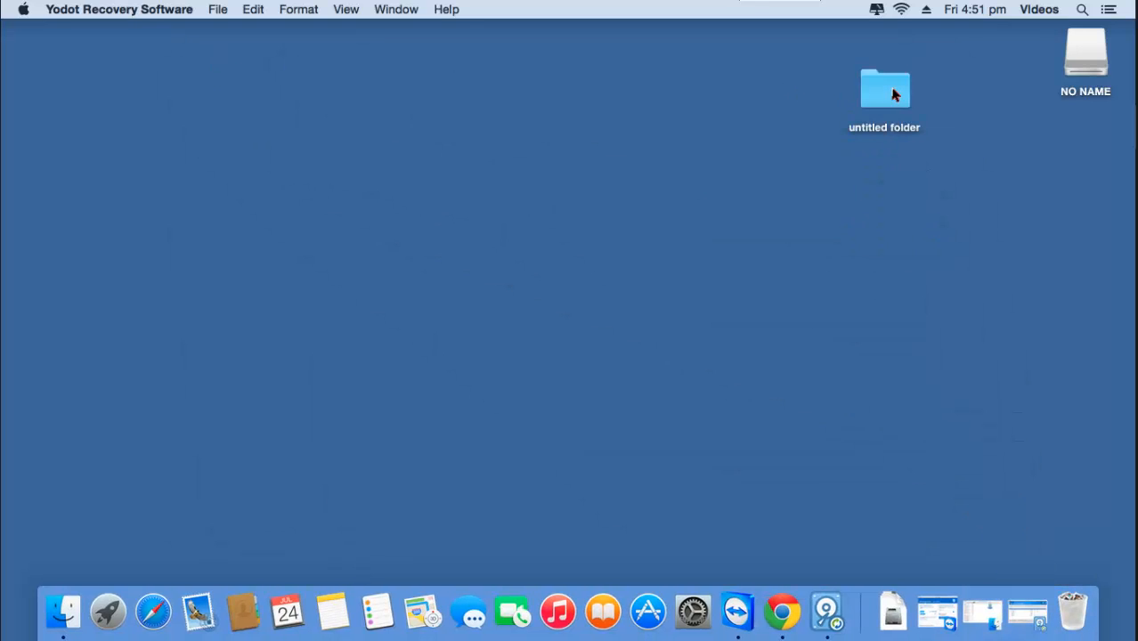
pyautogui.doubleClick(883, 89)
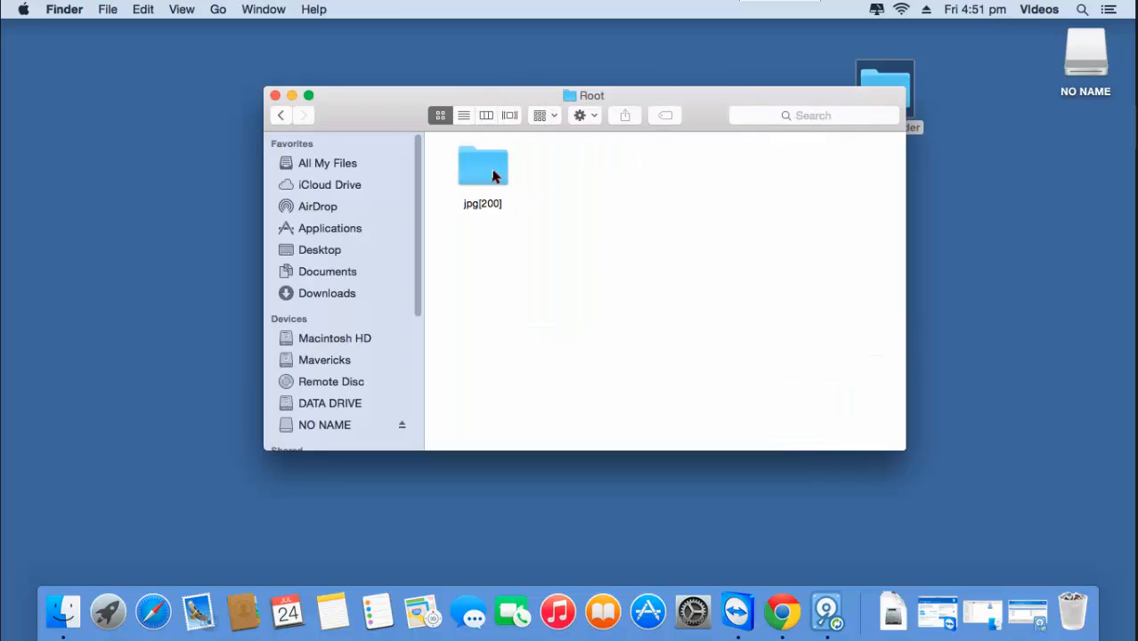
pyautogui.doubleClick(481, 165)
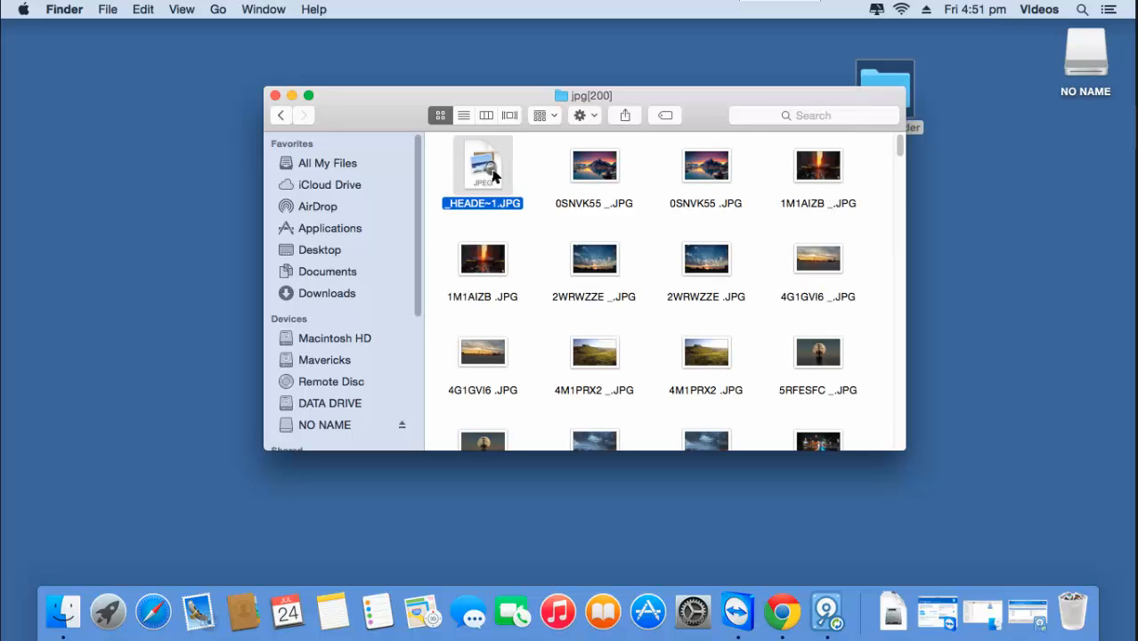
pyautogui.scroll(-3)
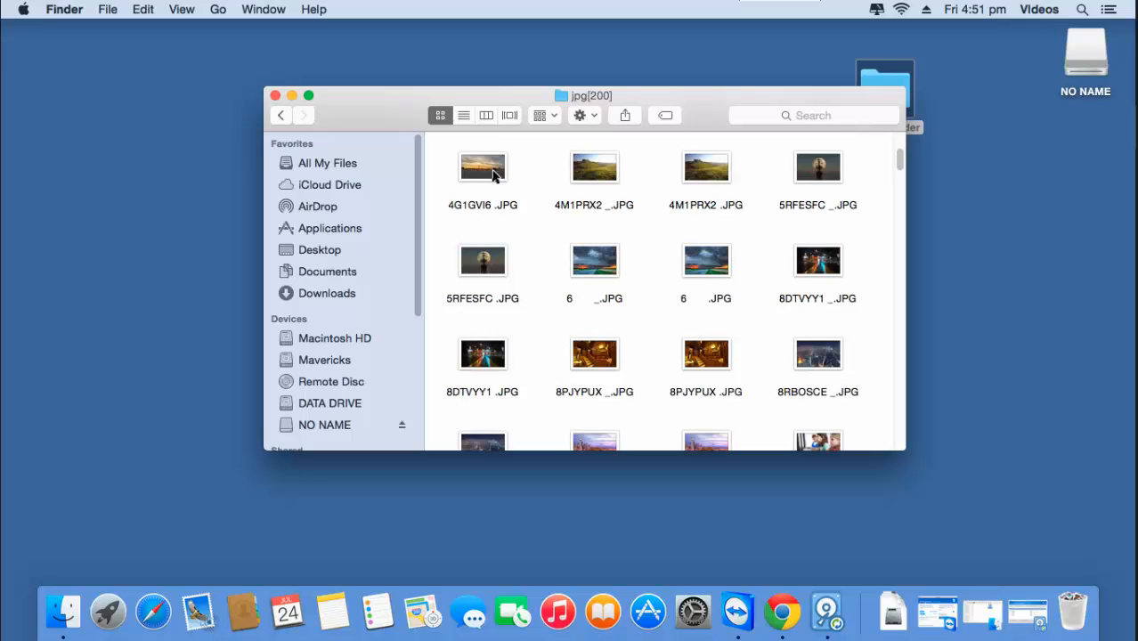
pyautogui.scroll(-3)
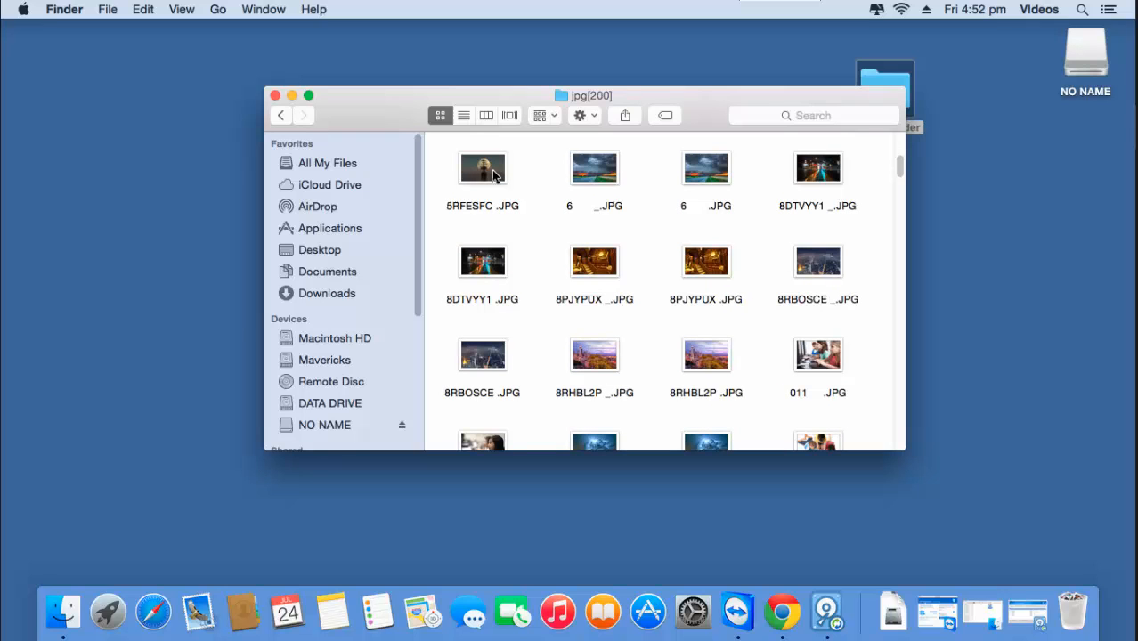